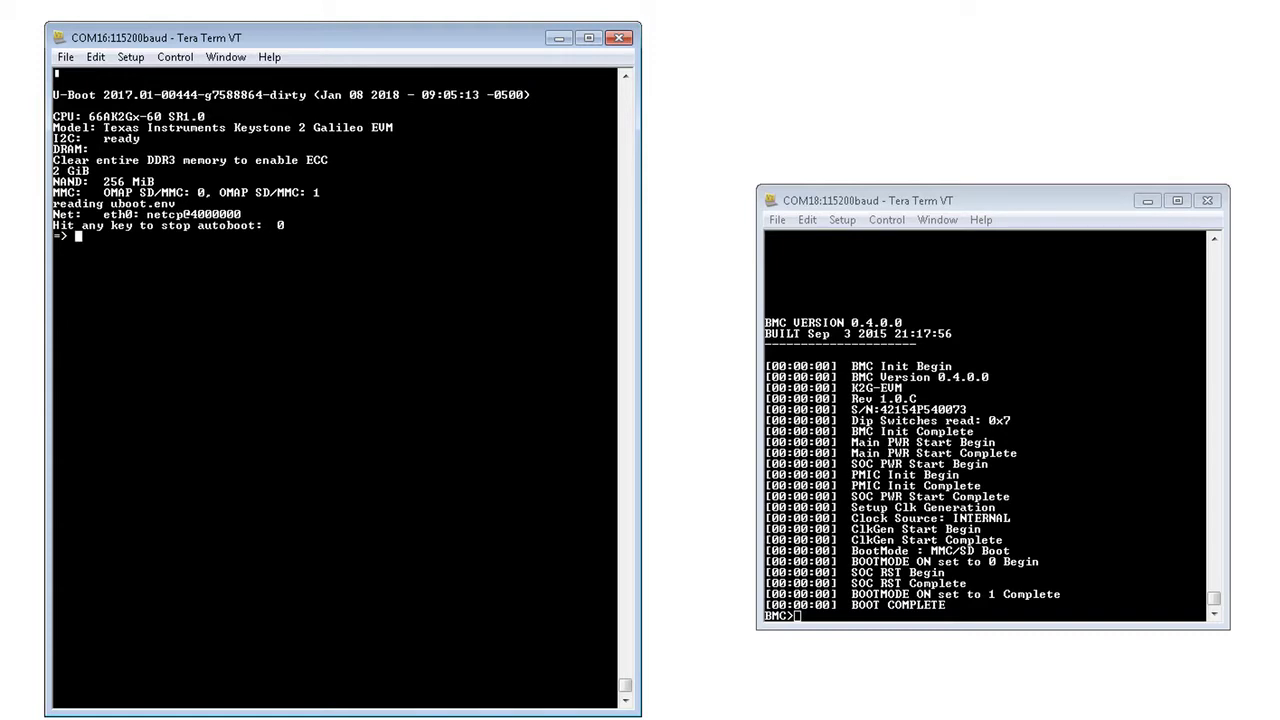
# At the U-Boot prompt, setenv serverip 158.218.109.194 and tftp_root psdk4209-k2g.
pyautogui.press('enter')
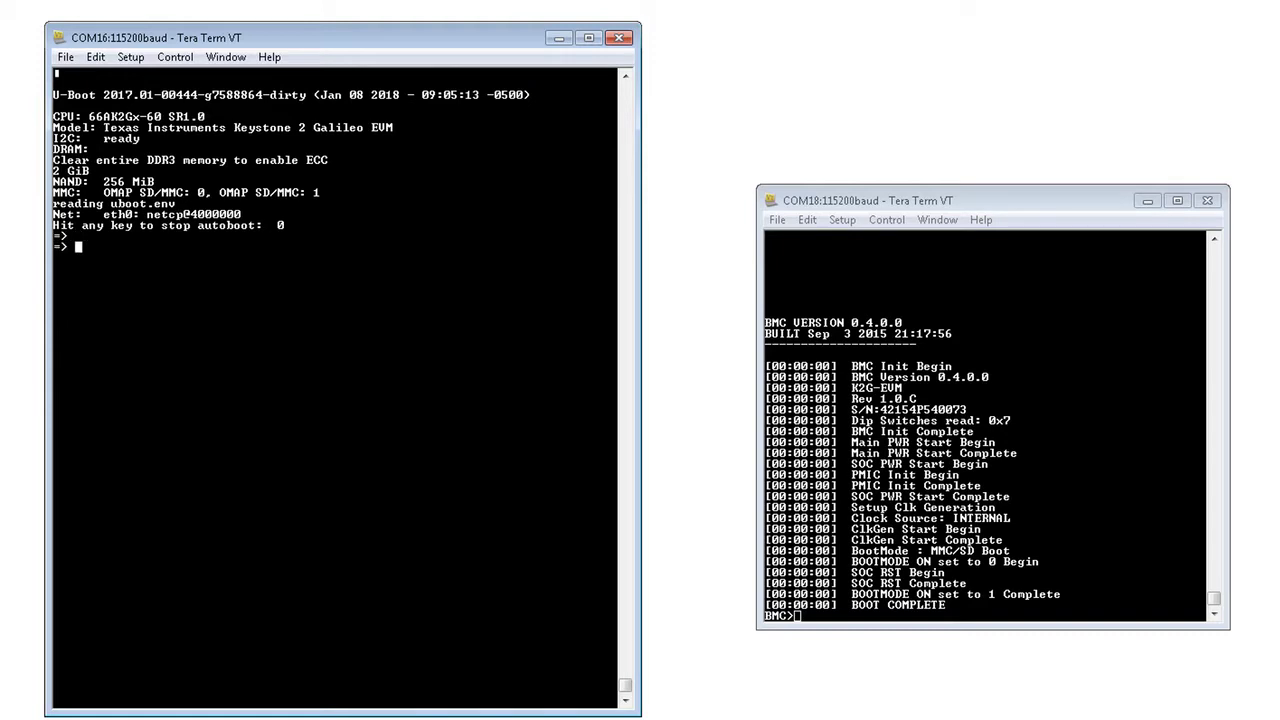
pyautogui.write('setenv')
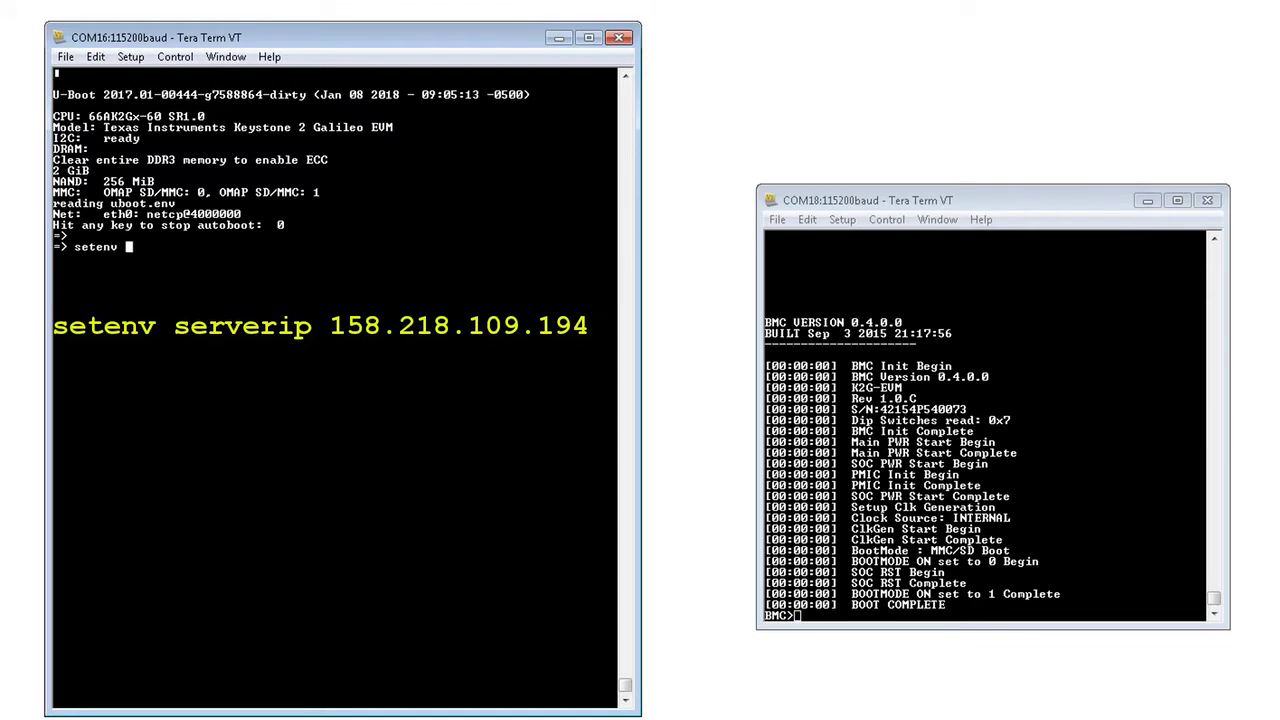
pyautogui.write('serverip 1')
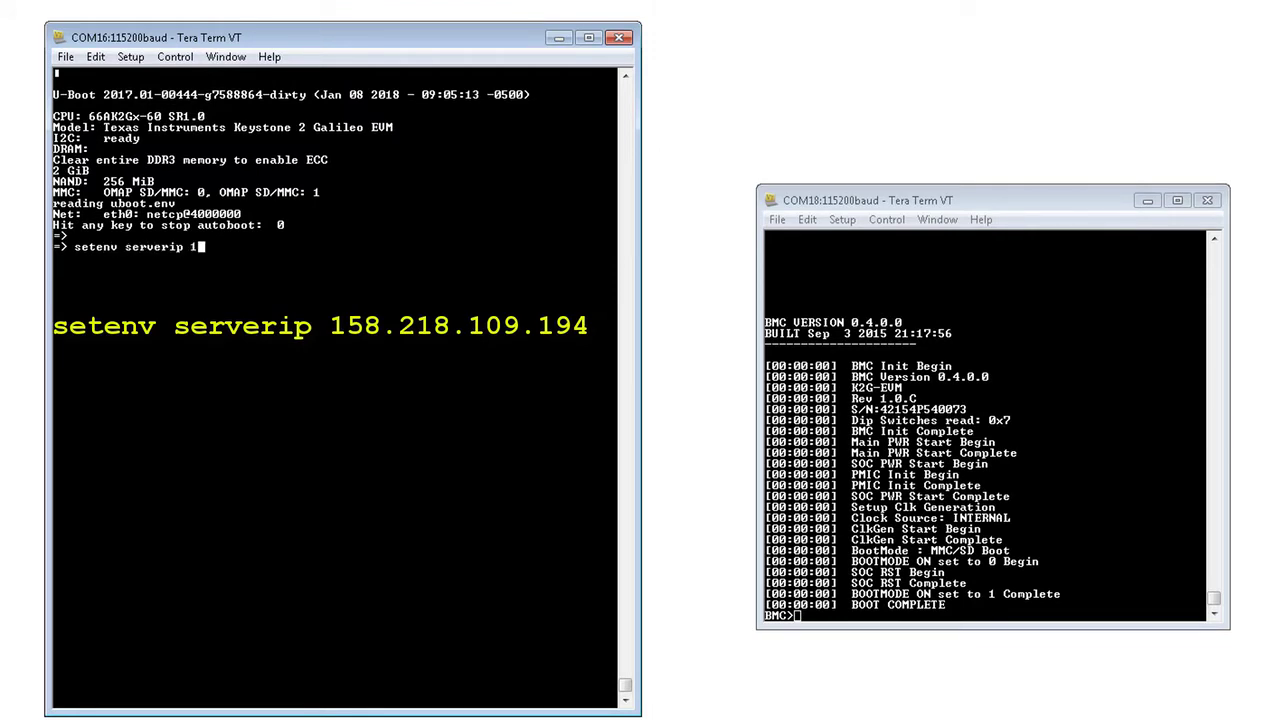
pyautogui.write('58.218.109.194')
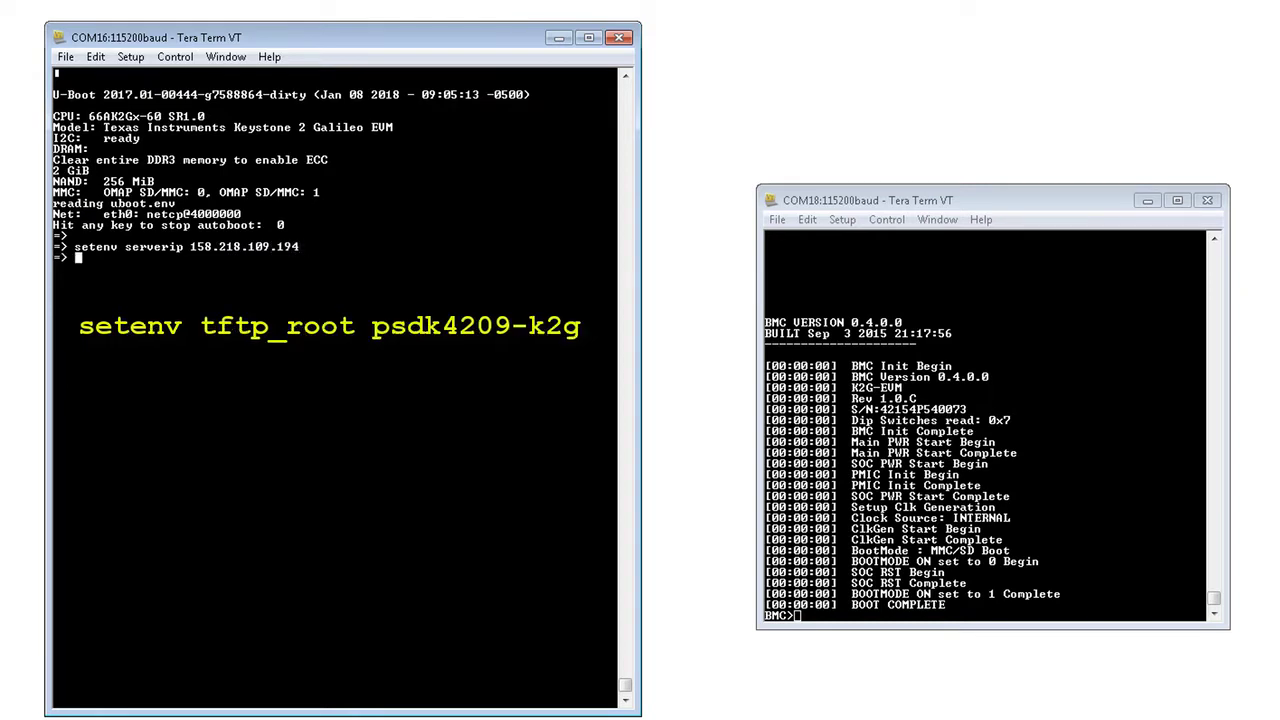
pyautogui.write('setenv tftp_root ps')
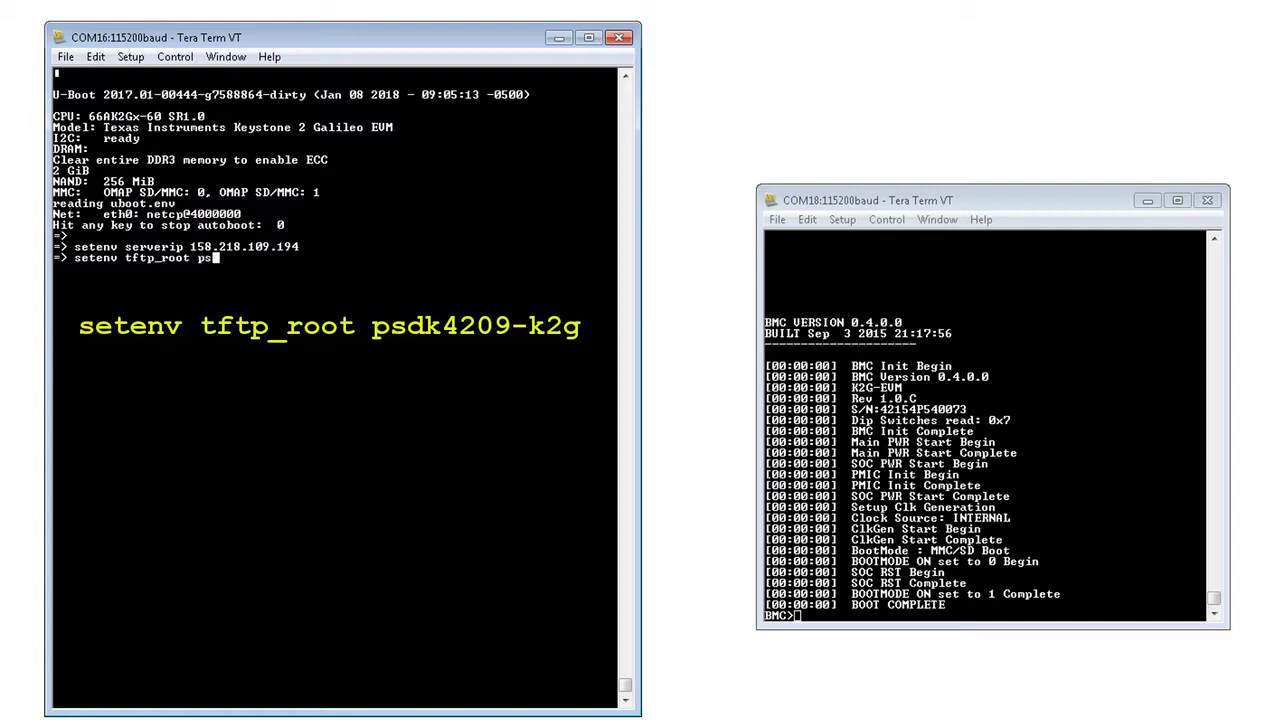
pyautogui.write('dk4209-k2g')
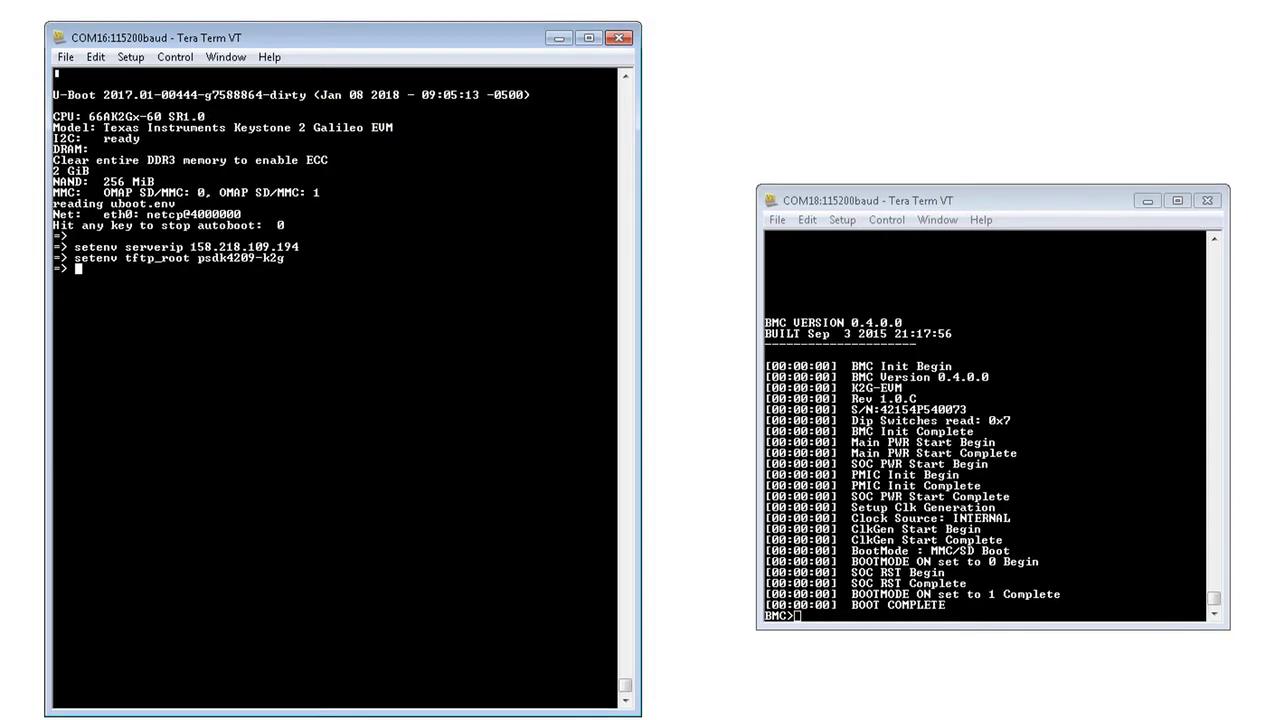
# Run get_uboot_net to fetch the SPI U-Boot image, then run burn_uboot_spi.
pyautogui.write('run get_uboot_net')
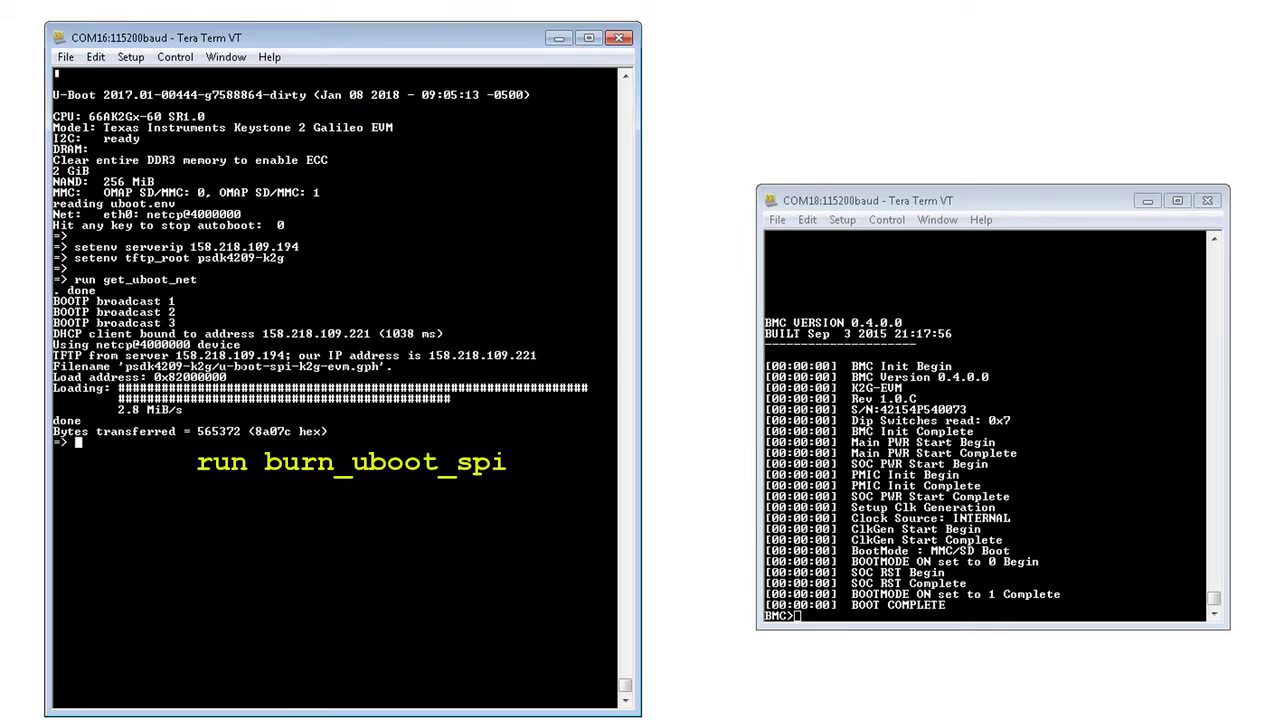
pyautogui.write('run burn_uboo')
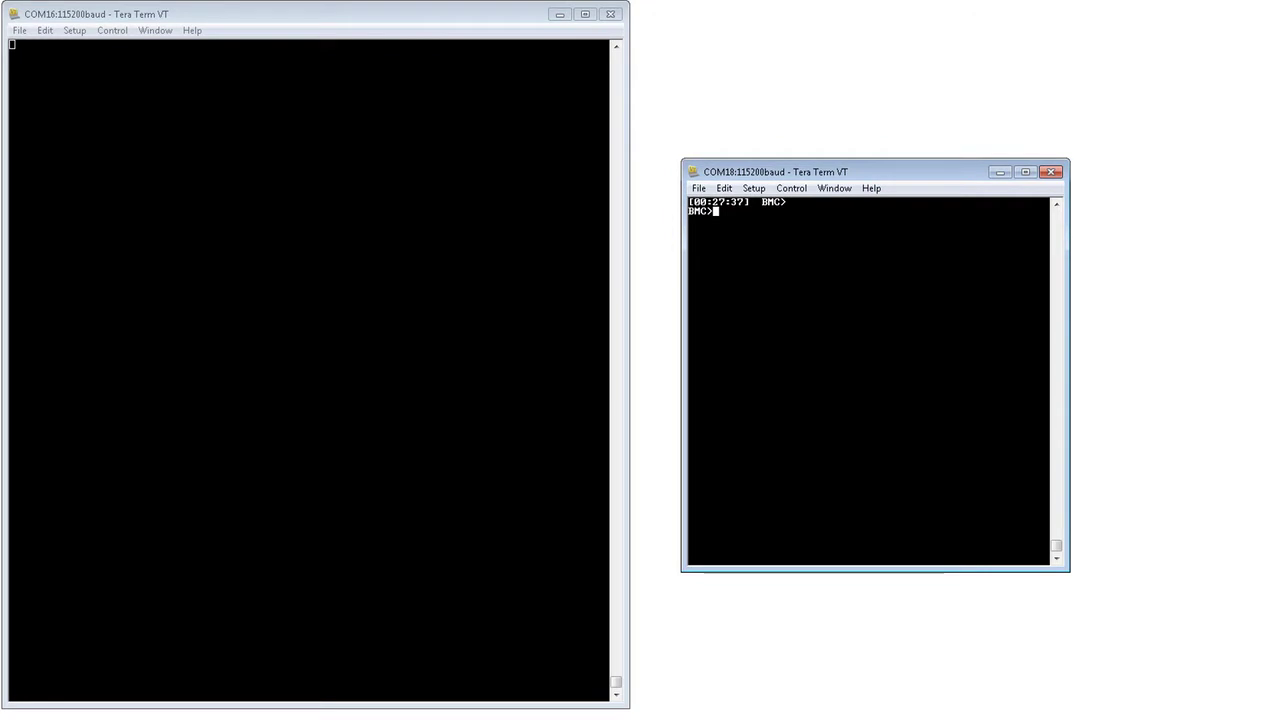
# Enter reboot in the COM18 BMC console to restart the board.
pyautogui.write('reboot')
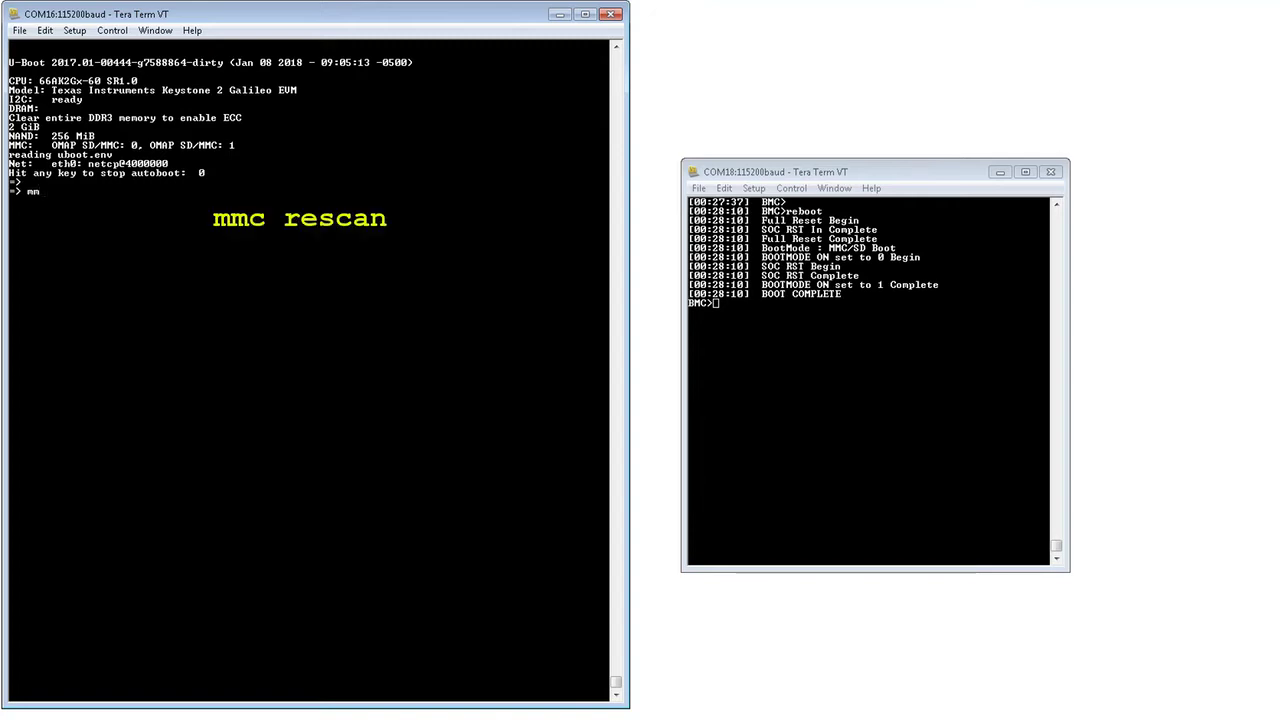
# Run mmc rescan and fatload mmc 0 ${loadaddr} MLO from the SD card.
pyautogui.write('mmc rescan')
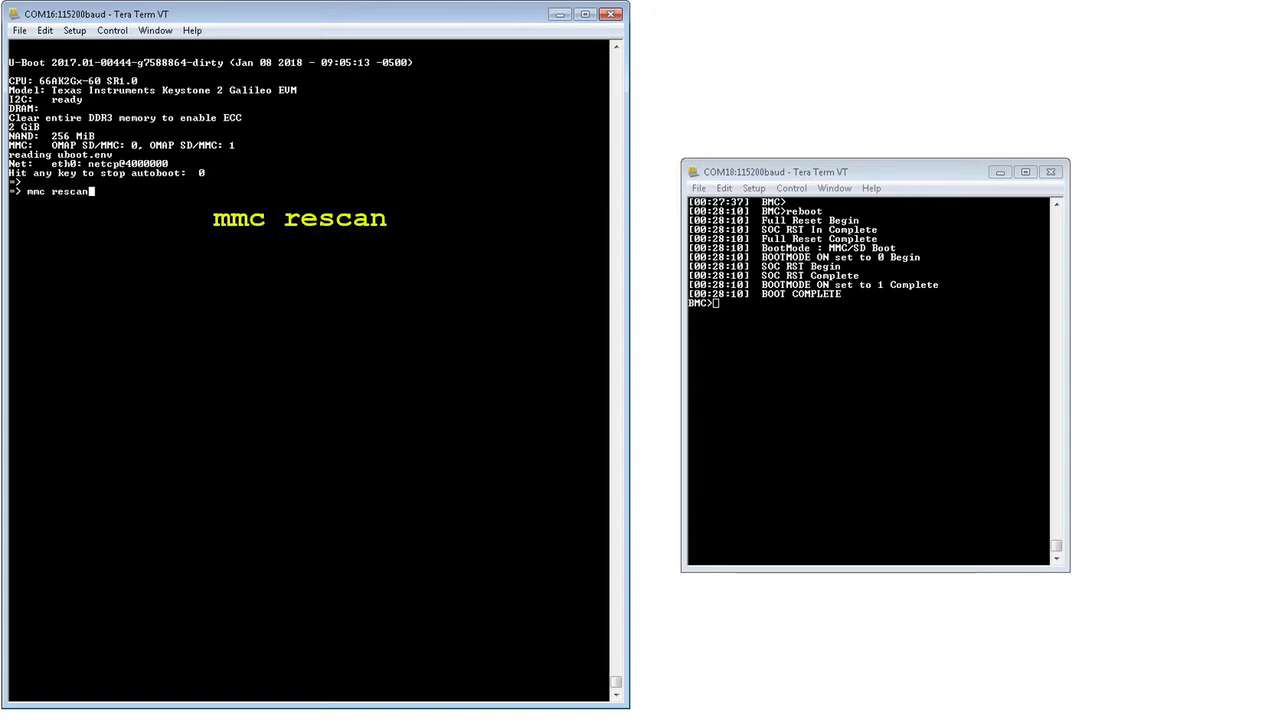
pyautogui.write('fatload mmc 0')
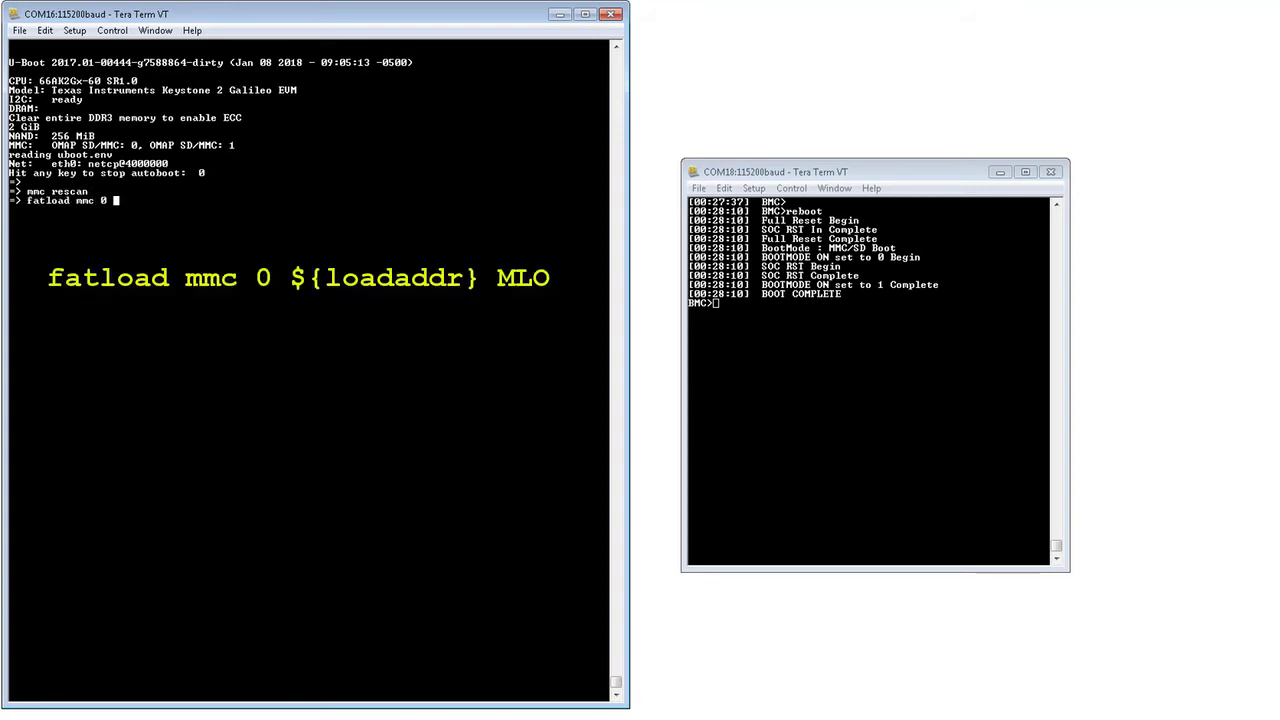
pyautogui.write('${loadaddr} MLO')
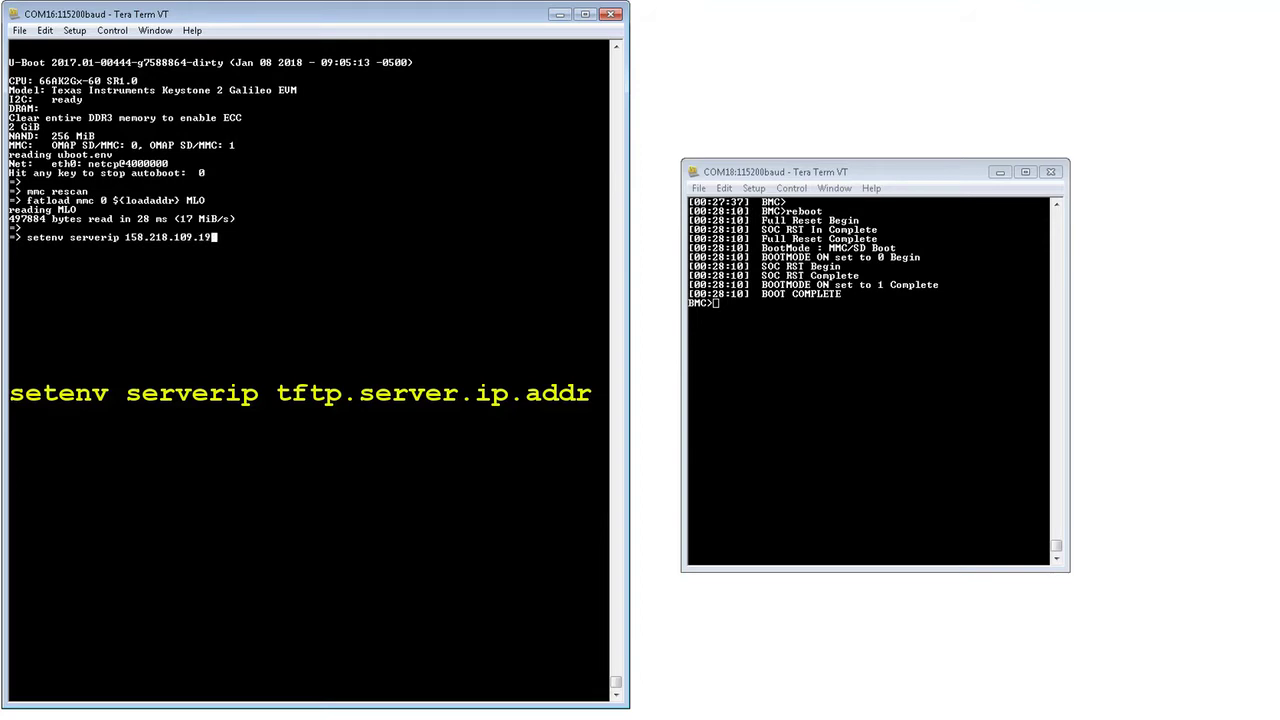
pyautogui.write('setenv ipaddr 158')
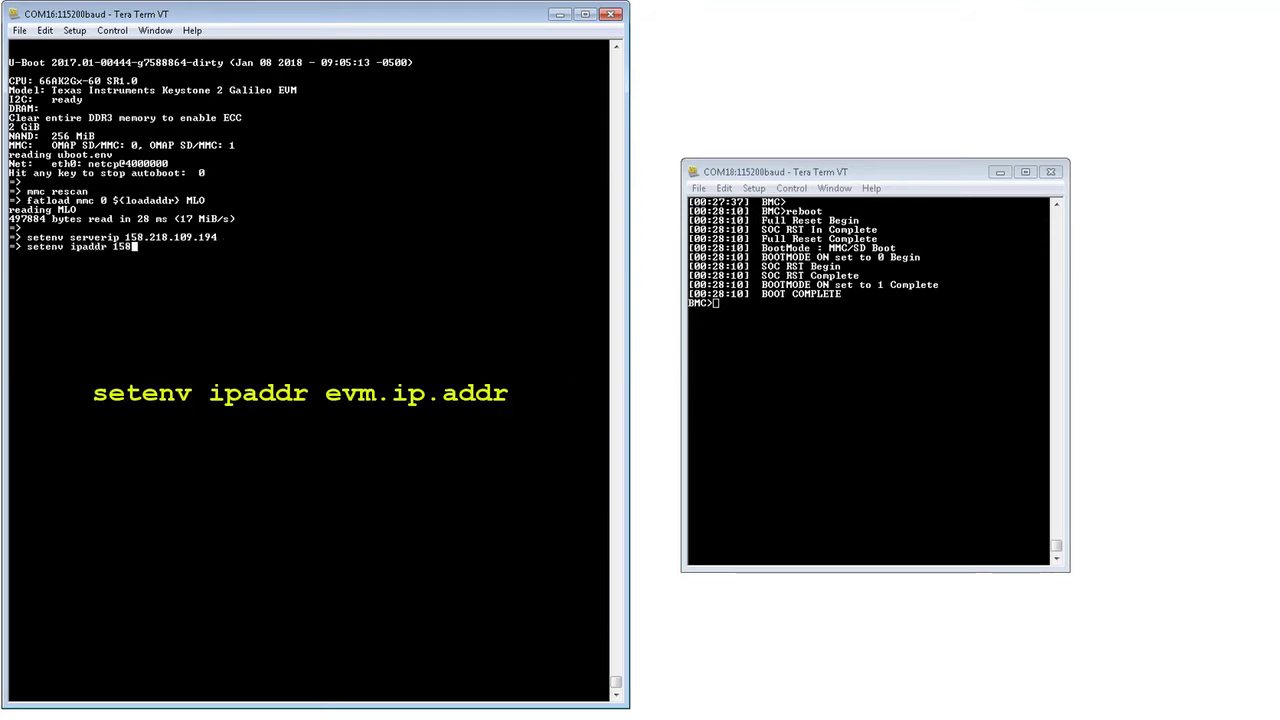
# Set ipaddr 158.218.109.196 and TFTP-download psdk4209-k2g/MLO-k2g-evm to ${loadaddr}.
pyautogui.write('58.218.109.196')
pyautogui.write('sf')
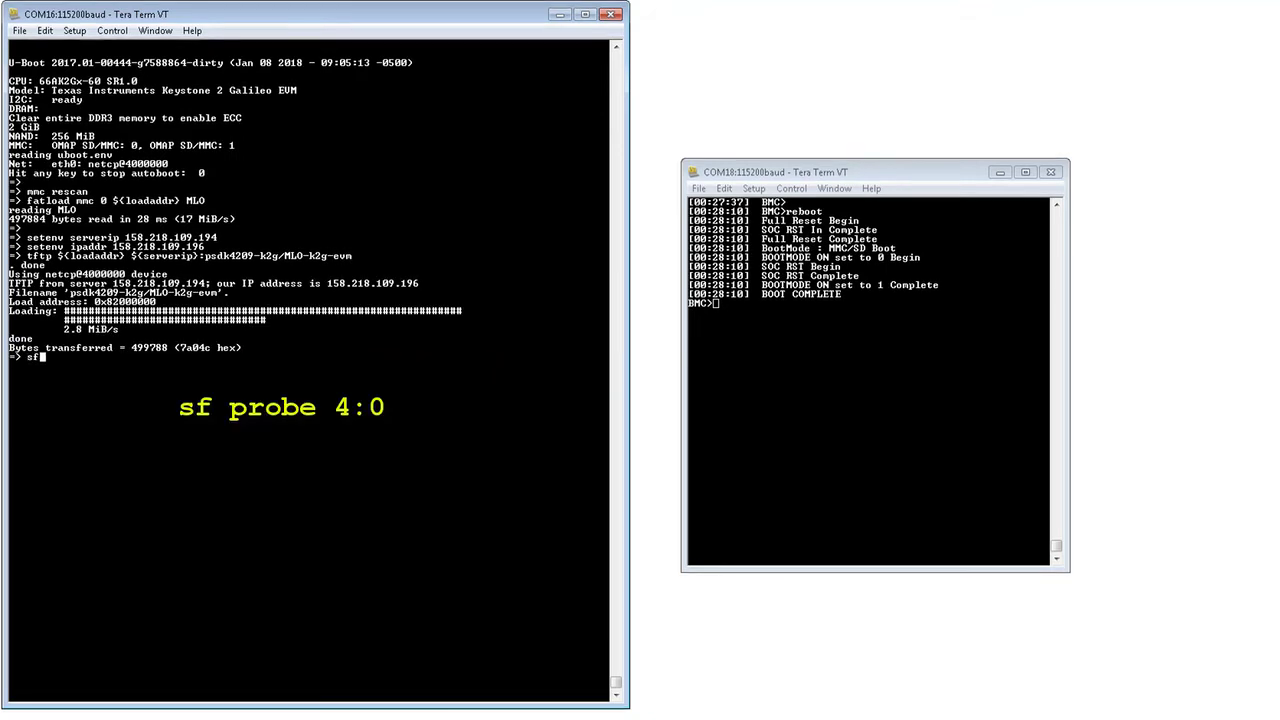
# Probe QSPI flash with sf probe 4:0 and erase its first 0x80000 bytes.
pyautogui.write('probe 4:0')
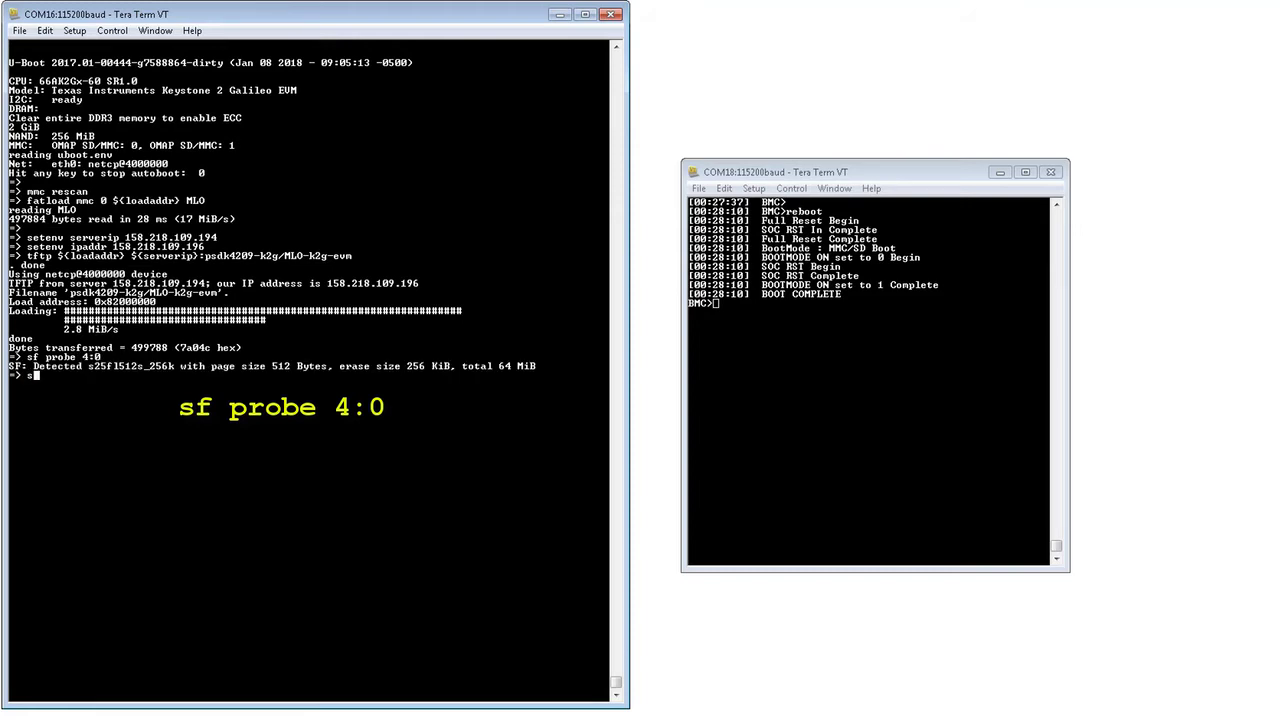
pyautogui.write('sf erase 0 80000')
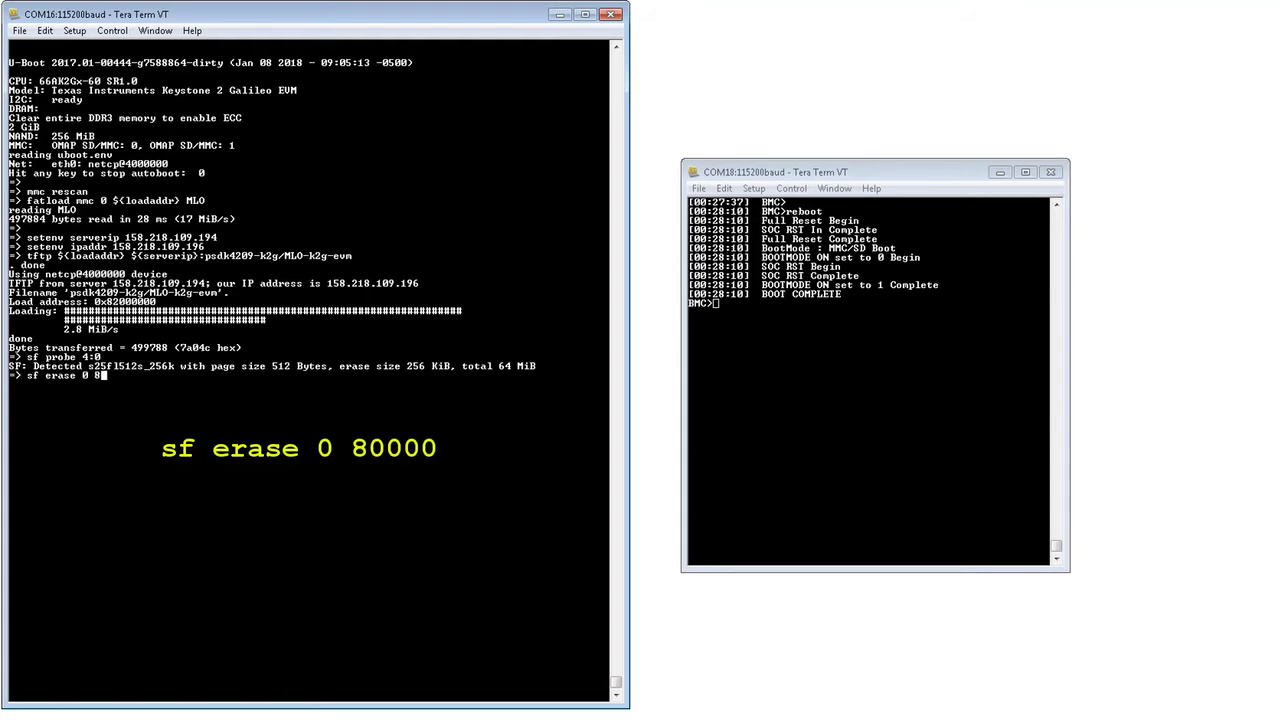
pyautogui.write('0000')
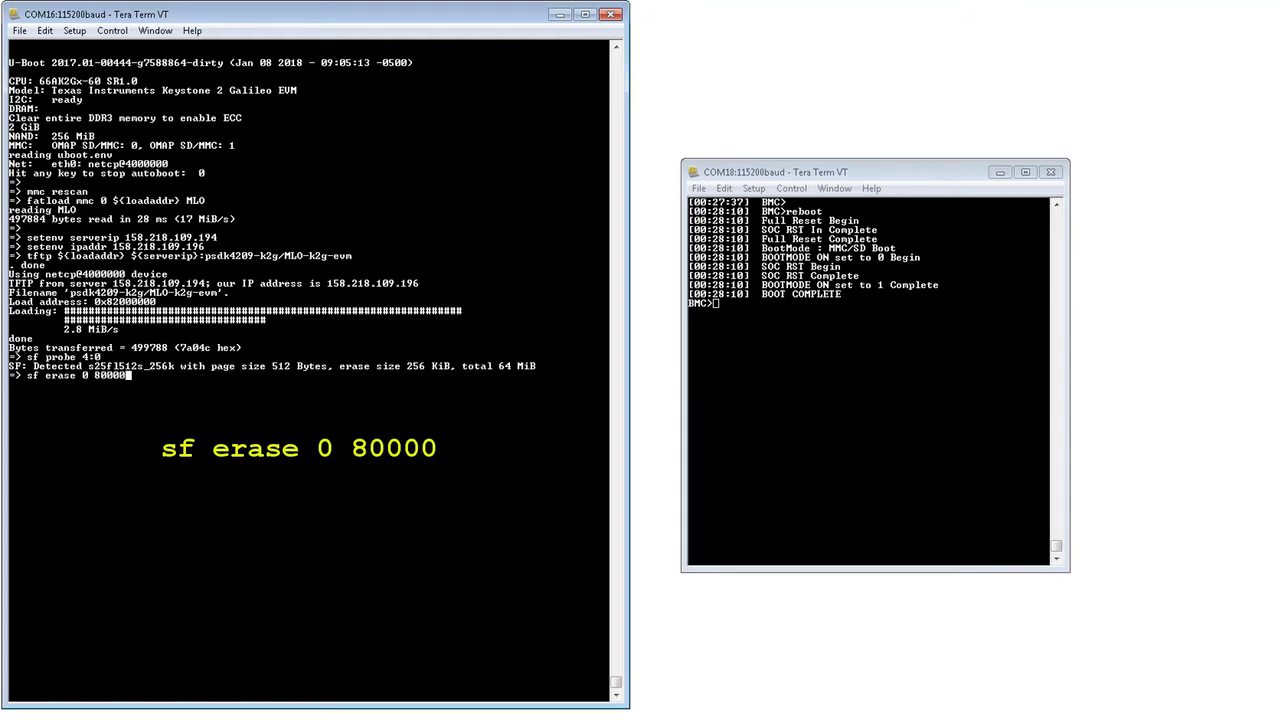
pyautogui.press('Return')
pyautogui.write('sf write ${loadaddr')
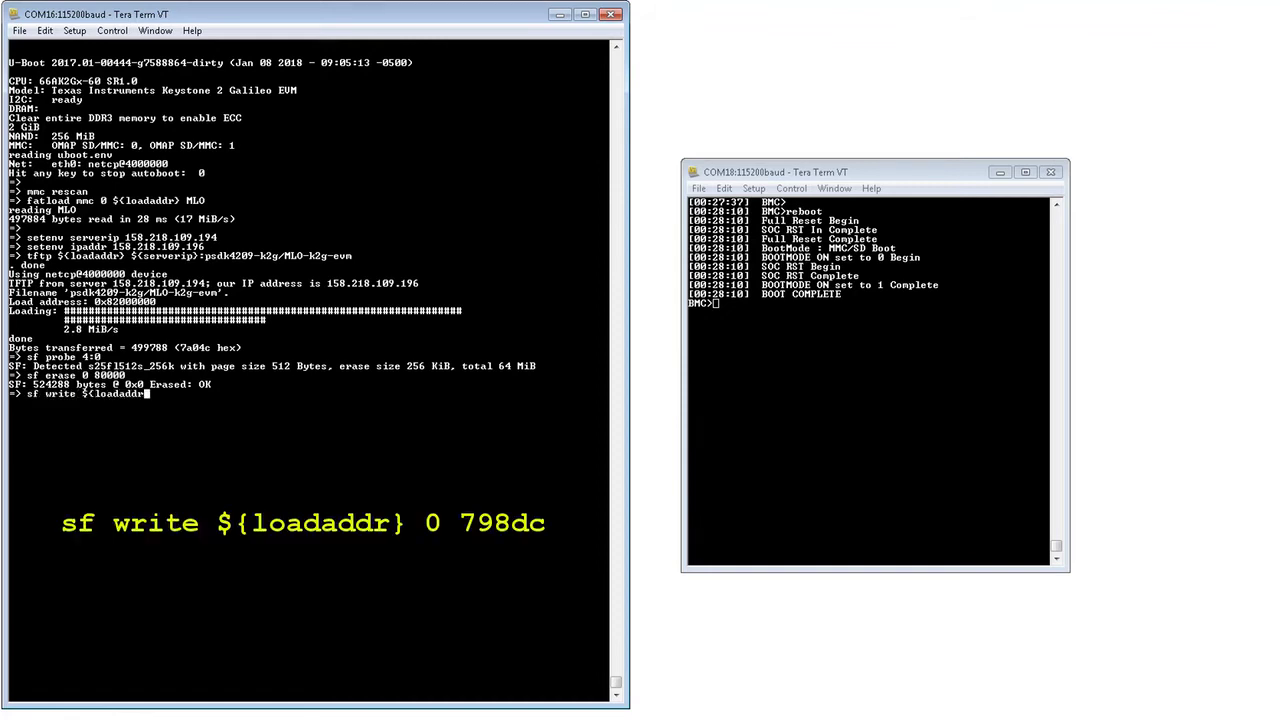
pyautogui.write('0')
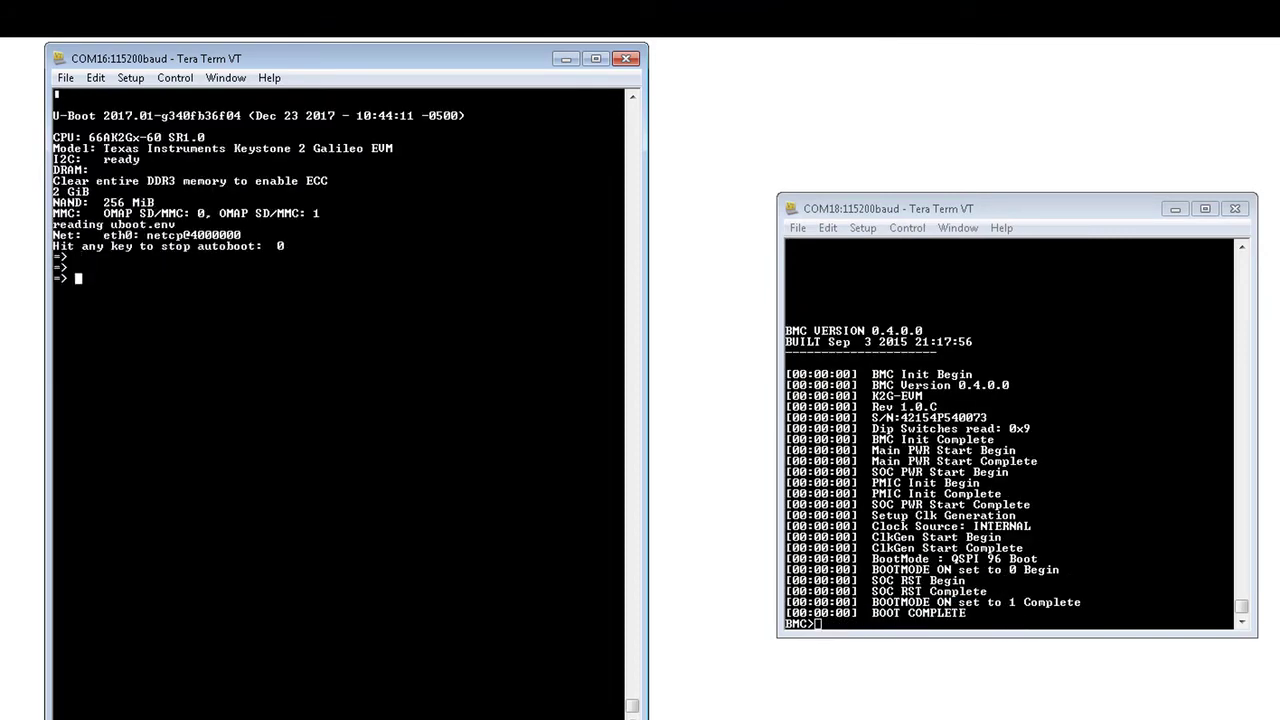
# Set boot net, serverip 158.218.109.194, nfs_root /nfs/nfs_fs1, tftp_root psdk4209-k2g, then boot.
pyautogui.write('setenv boot net')
pyautogui.write('setenv serveri')
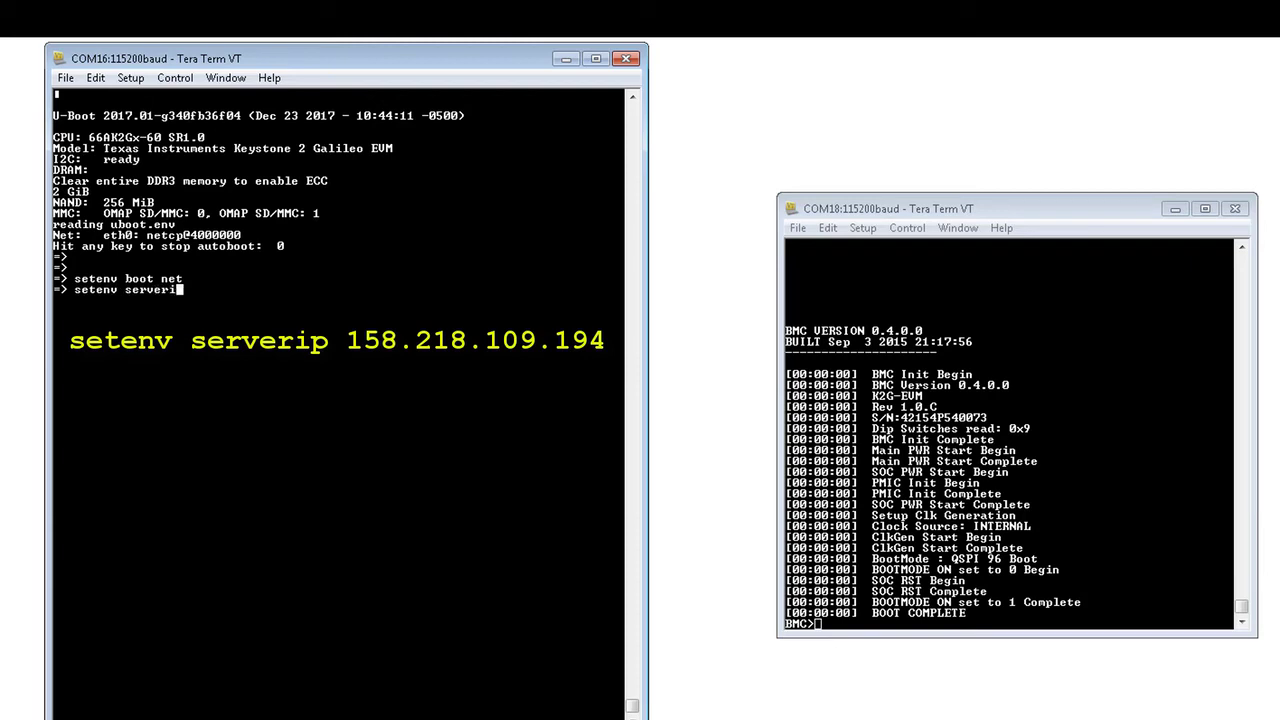
pyautogui.write('158.218.109.194')
pyautogui.write('setenv nfs')
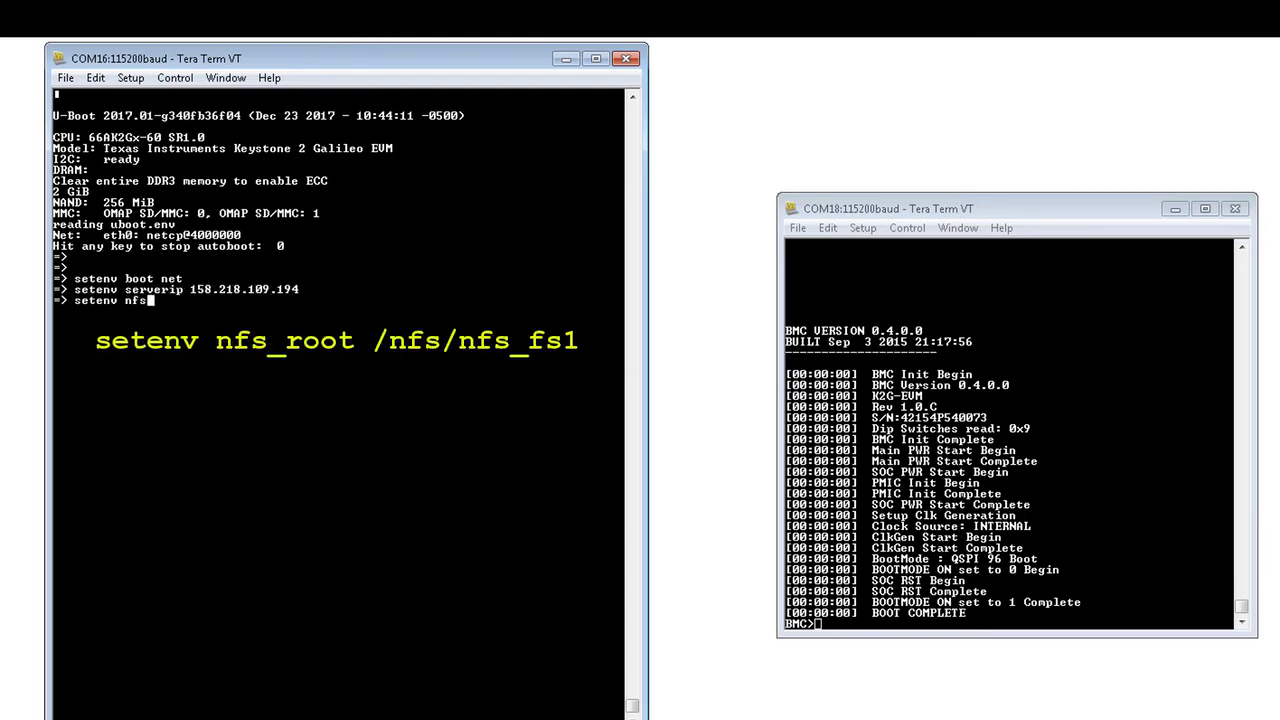
pyautogui.write('_root /nfs/nfs_fs1')
pyautogui.write('seten')
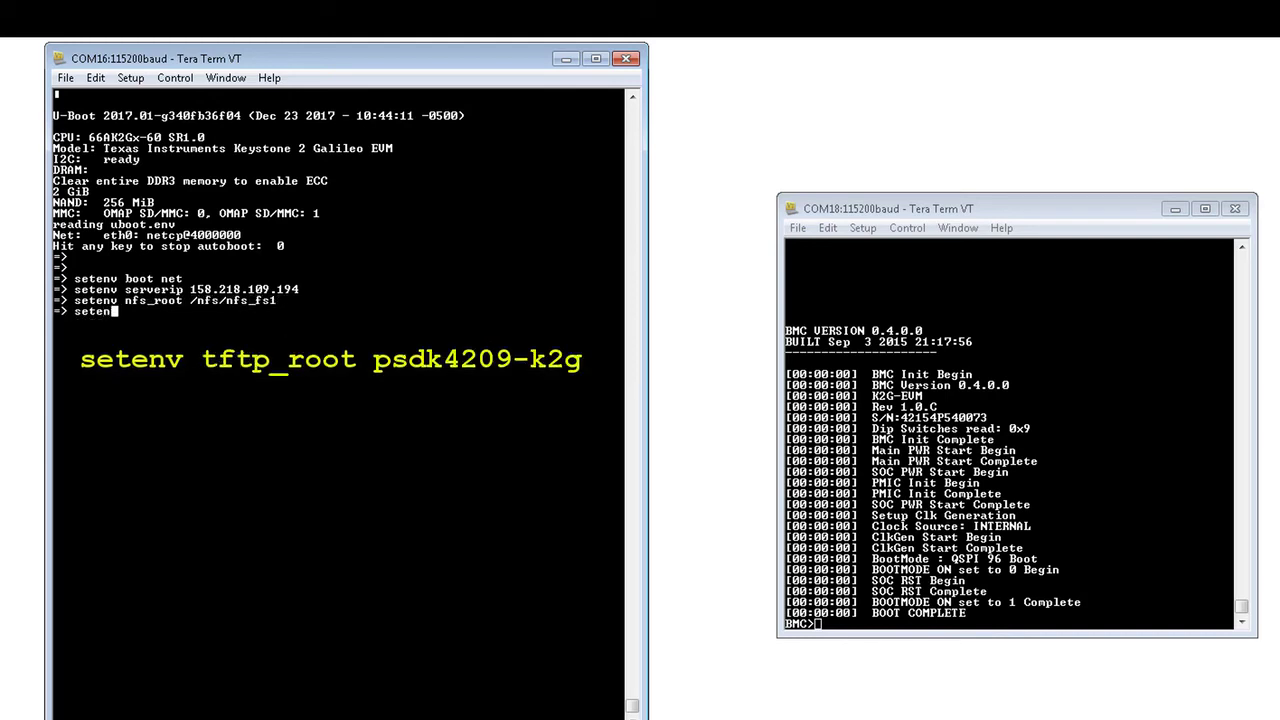
pyautogui.write('tftp_root')
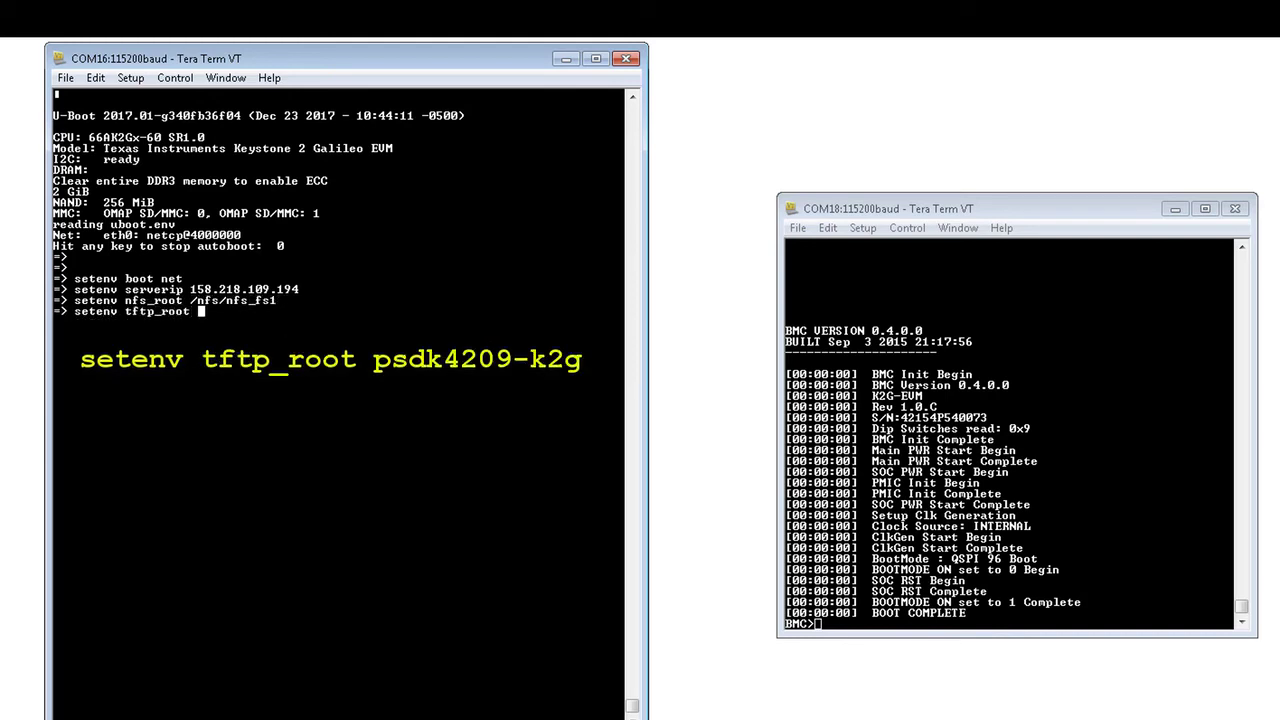
pyautogui.write('psdk4209-')
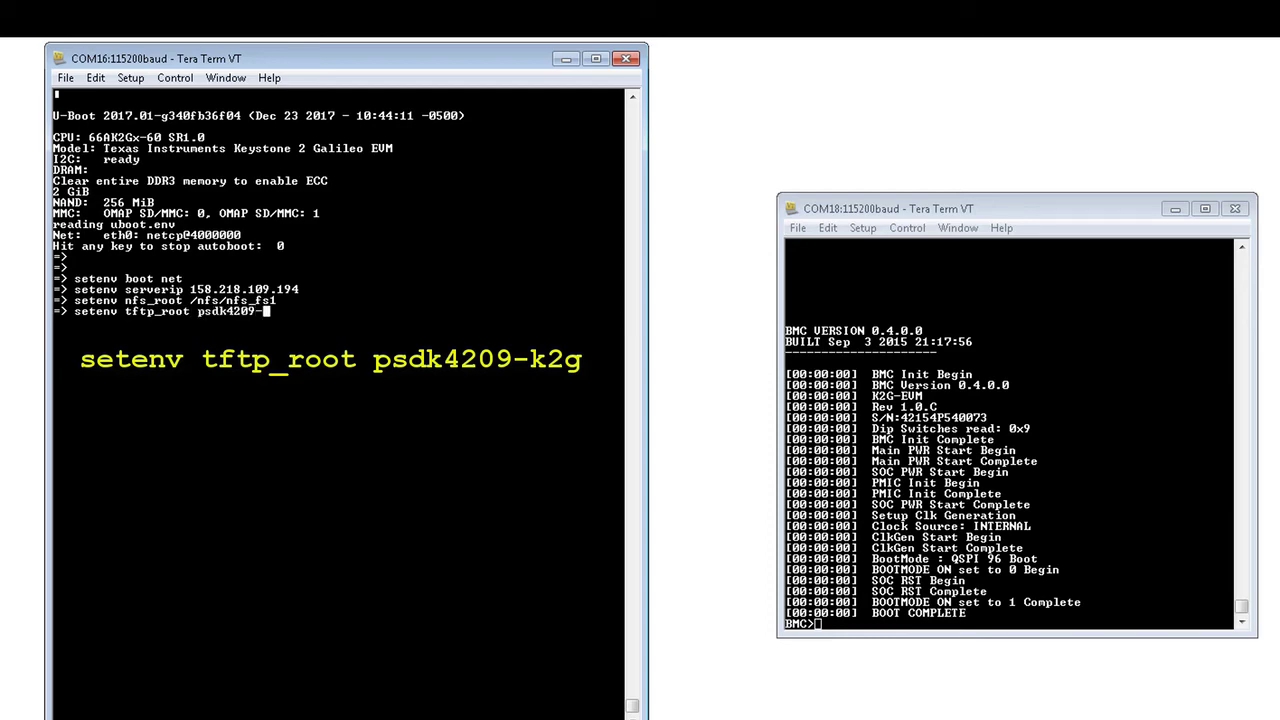
pyautogui.write('boot')
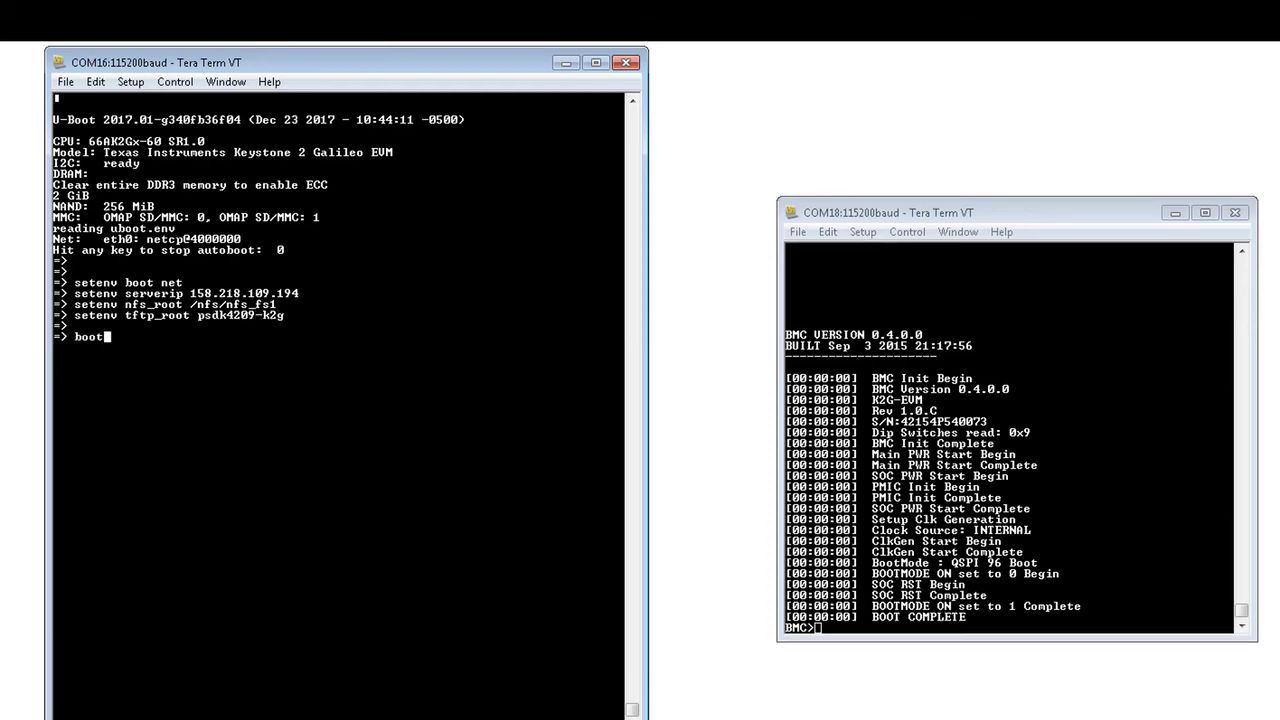